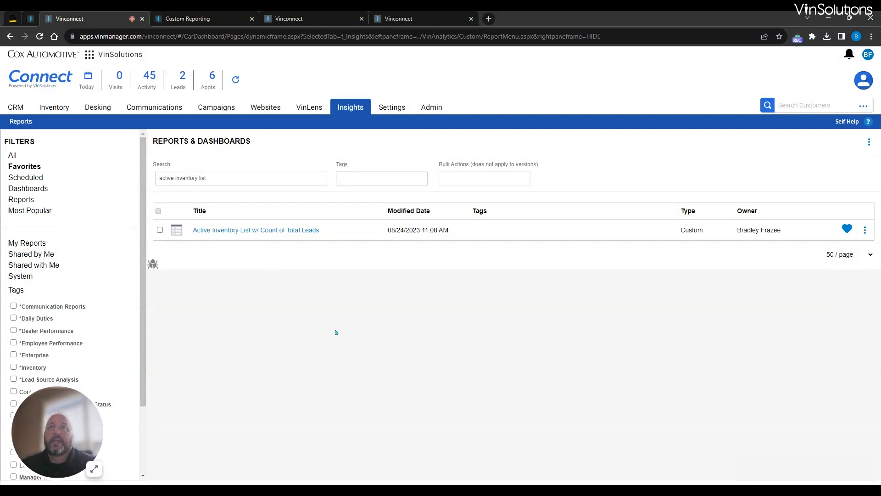
{"action": "mouse_move", "coordinate": [331, 237]}
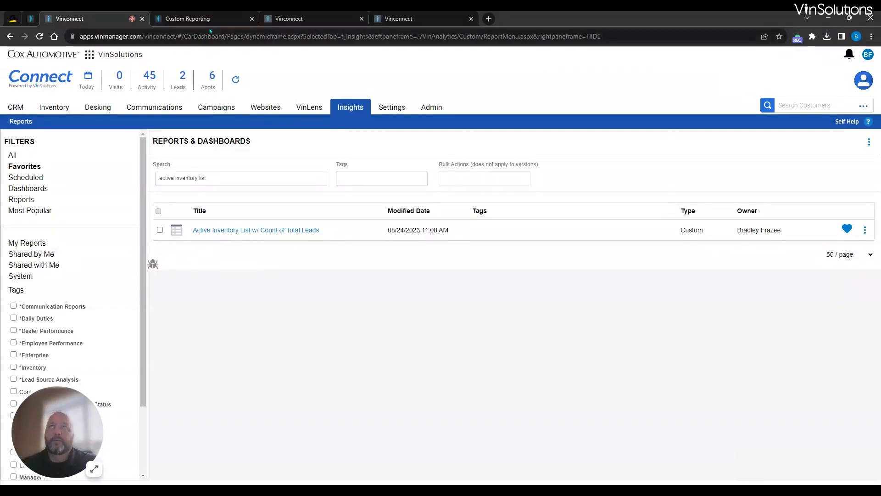
Open the Custom Reporting tab showing the Active Inventory List w/ Count of Total Leads report.
{"action": "left_click", "coordinate": [255, 230]}
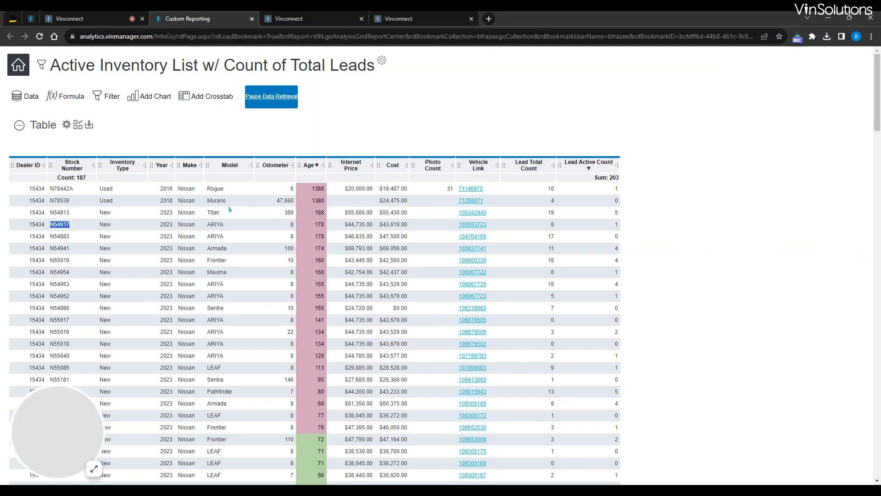
{"action": "mouse_move", "coordinate": [212, 212]}
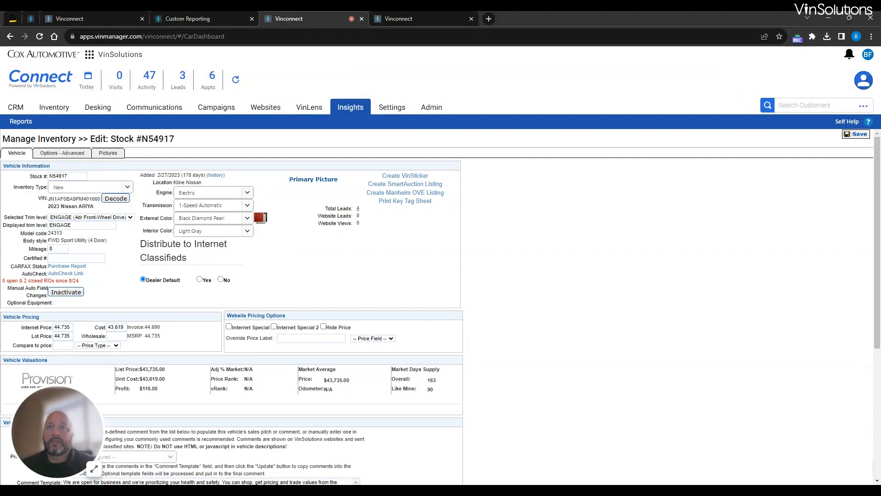
{"action": "mouse_move", "coordinate": [260, 261]}
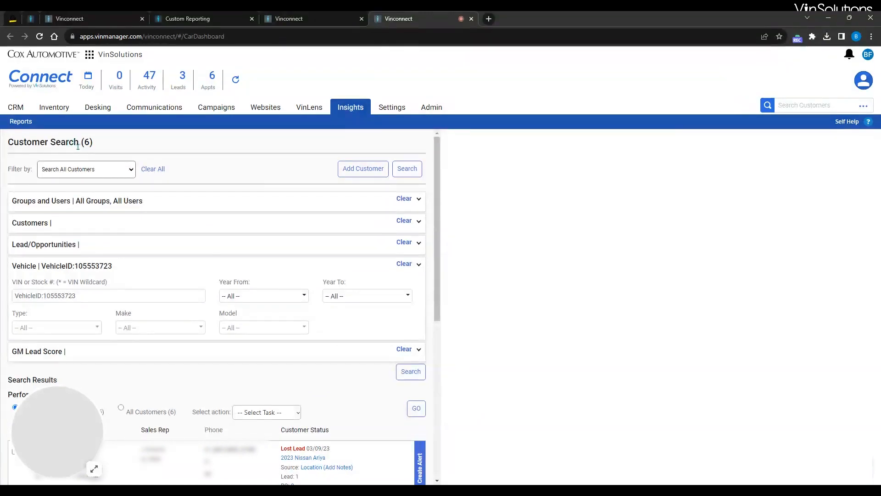
Scroll down to the search results for VehicleID 105553723's six customers.
{"action": "scroll", "scroll_direction": "down", "scroll_amount": 3}
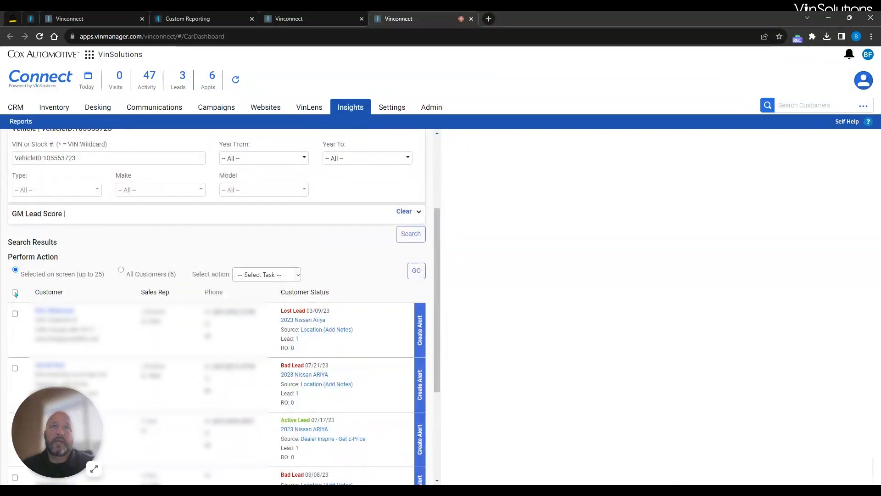
Select all six Ariya customers and apply the Create Phone Task bulk action.
{"action": "left_click", "coordinate": [15, 293]}
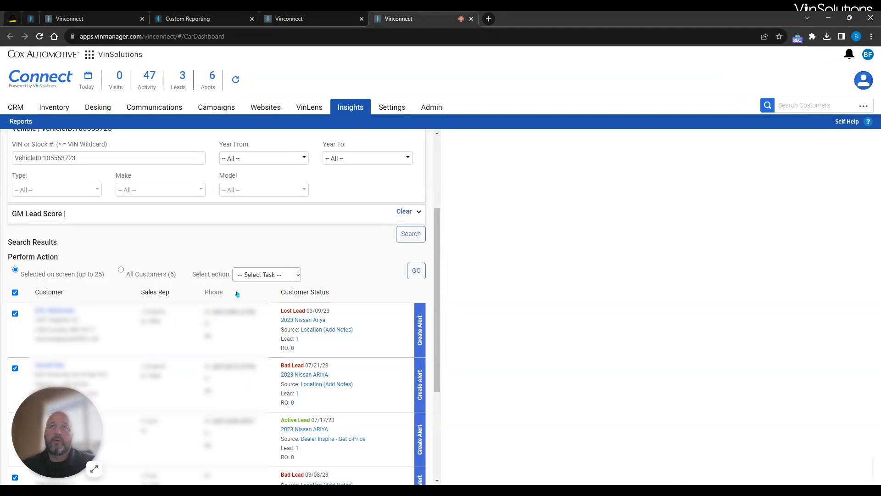
{"action": "left_click", "coordinate": [266, 274]}
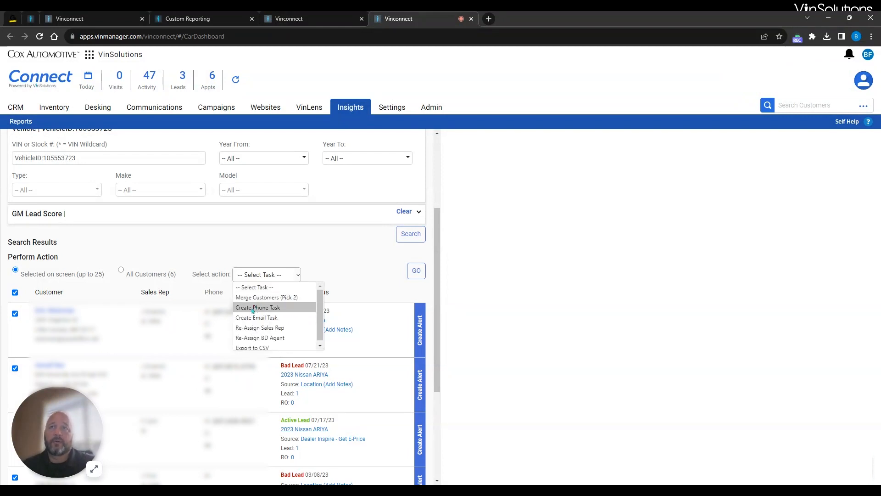
{"action": "left_click", "coordinate": [258, 307]}
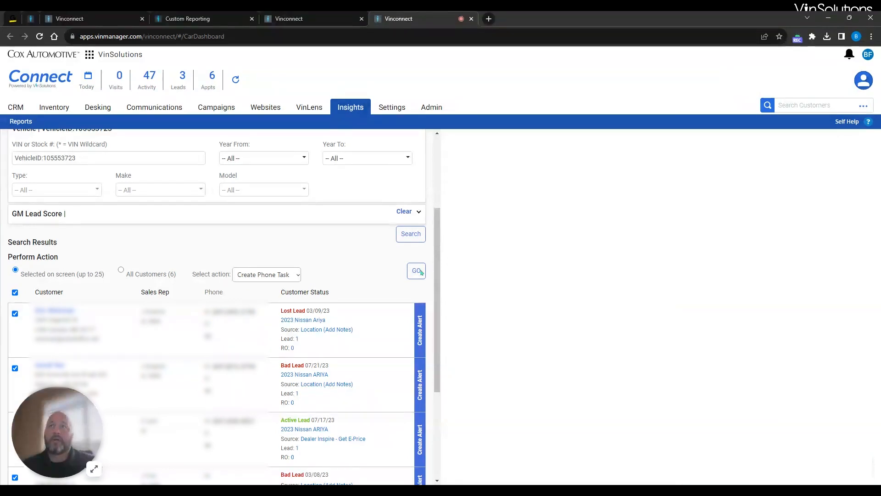
{"action": "left_click", "coordinate": [415, 271]}
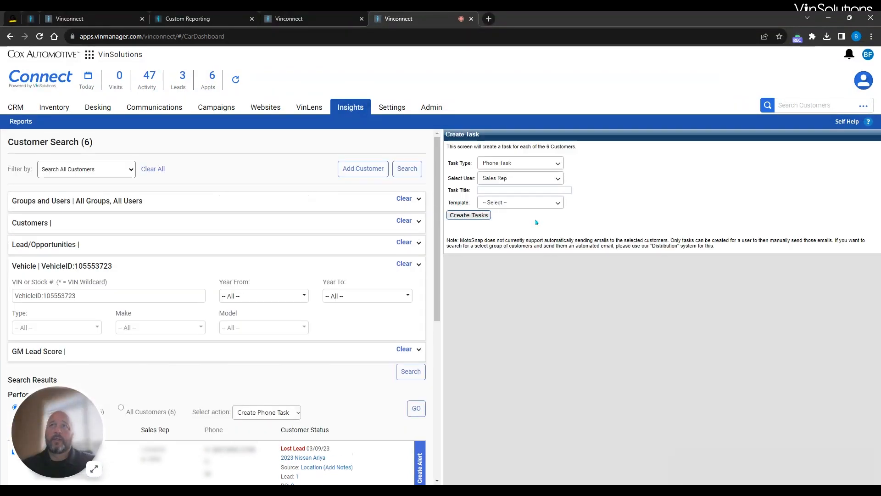